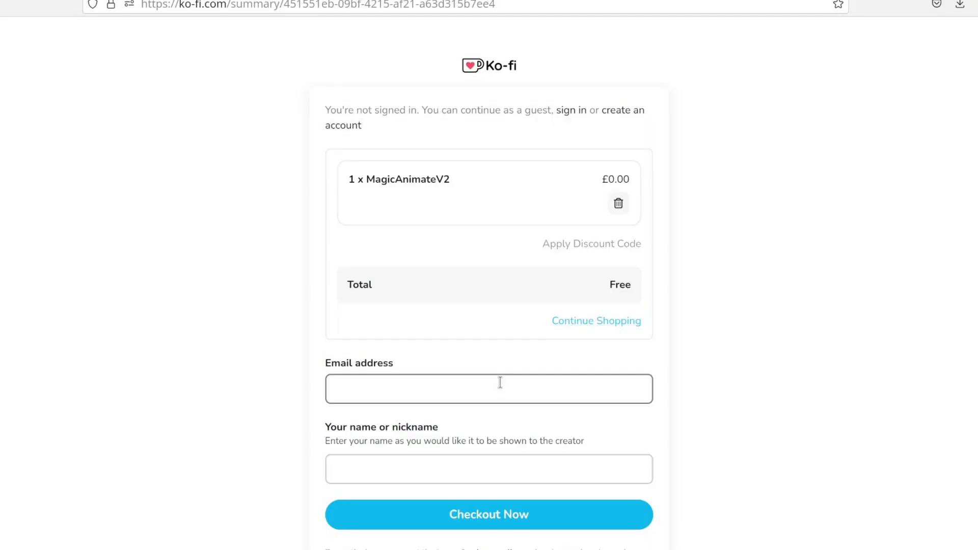
# Fill the Ko-fi checkout Email address field with 'myoriginalemail@'.
pyautogui.scroll(-3)
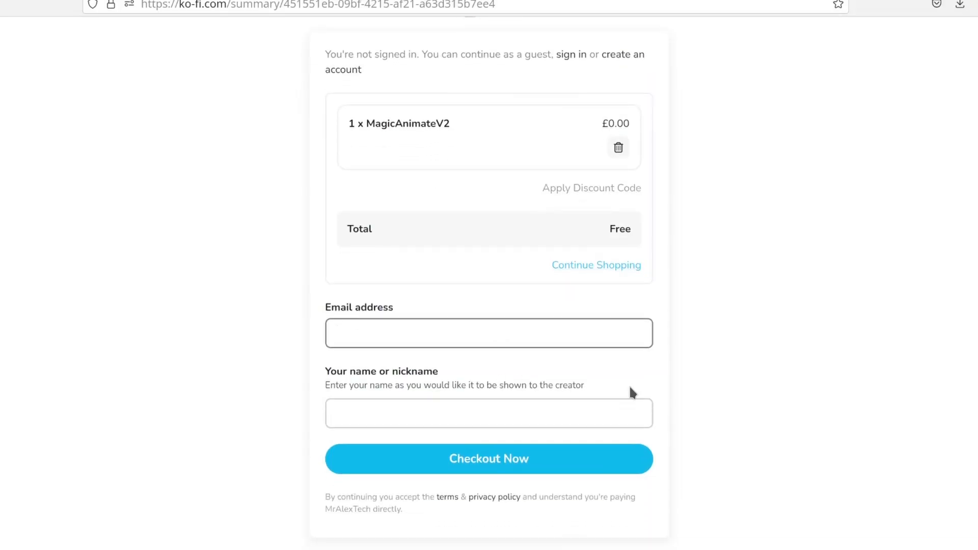
pyautogui.click(488, 332)
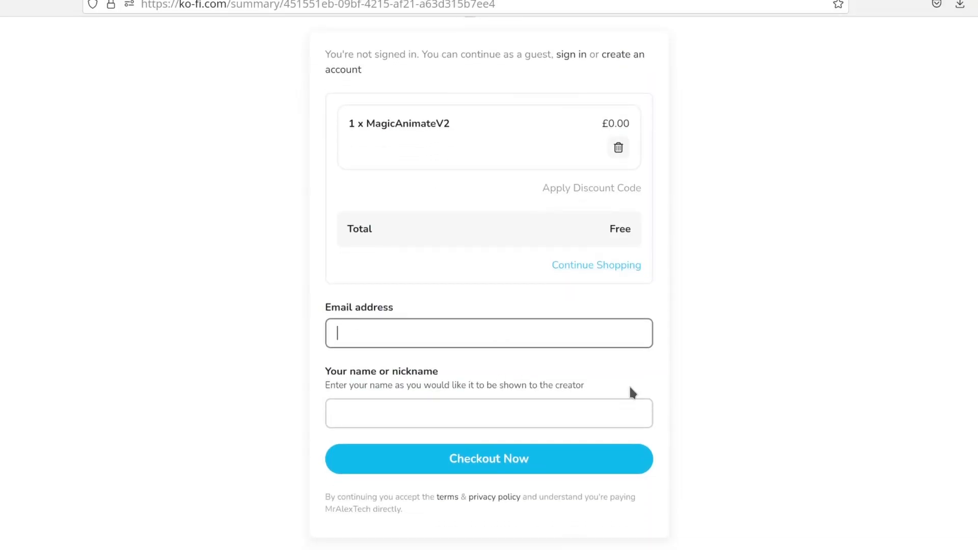
pyautogui.write('myo')
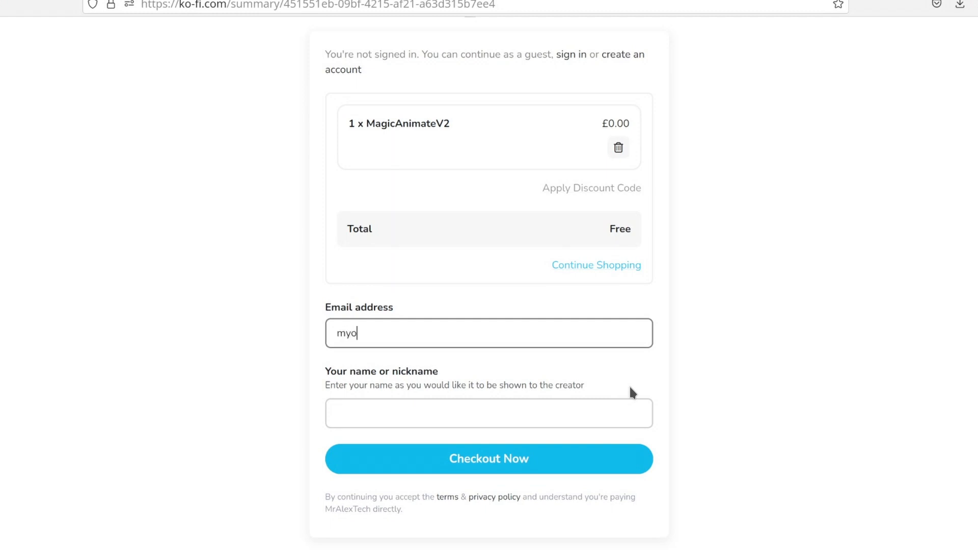
pyautogui.write('riginal')
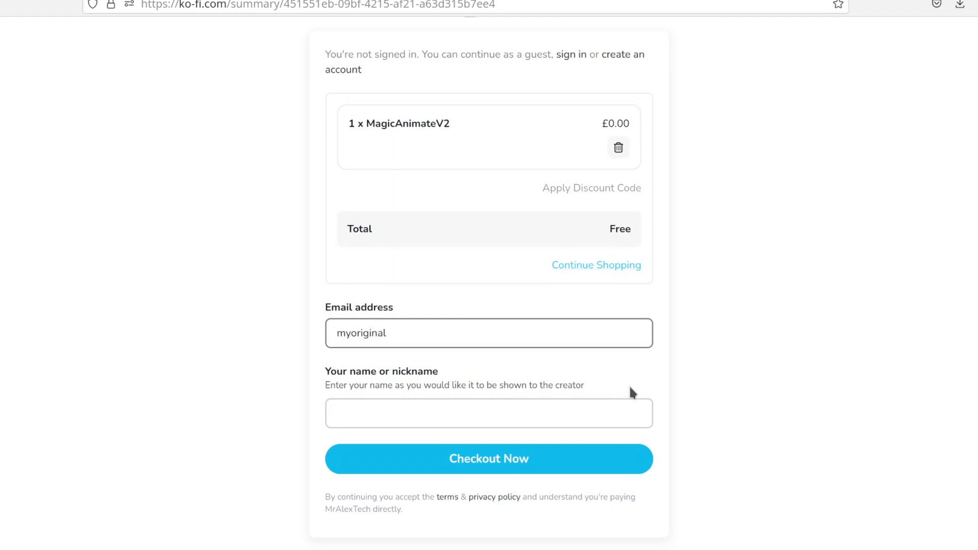
pyautogui.write('email@')
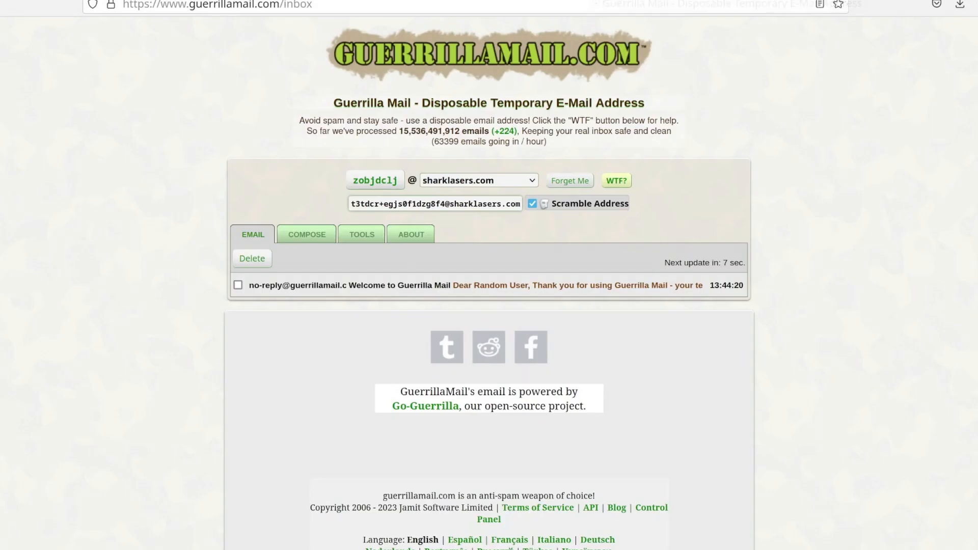
pyautogui.moveTo(538, 232)
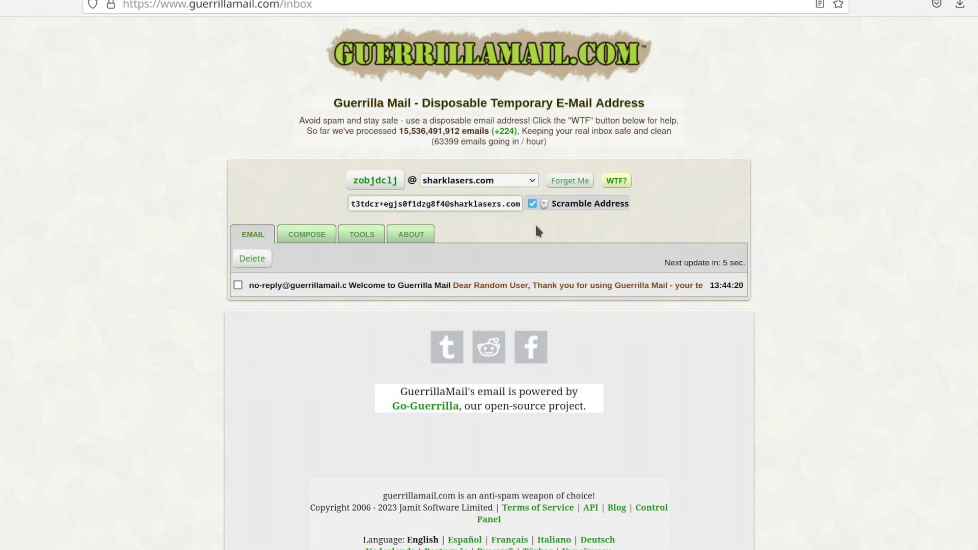
pyautogui.moveTo(496, 204)
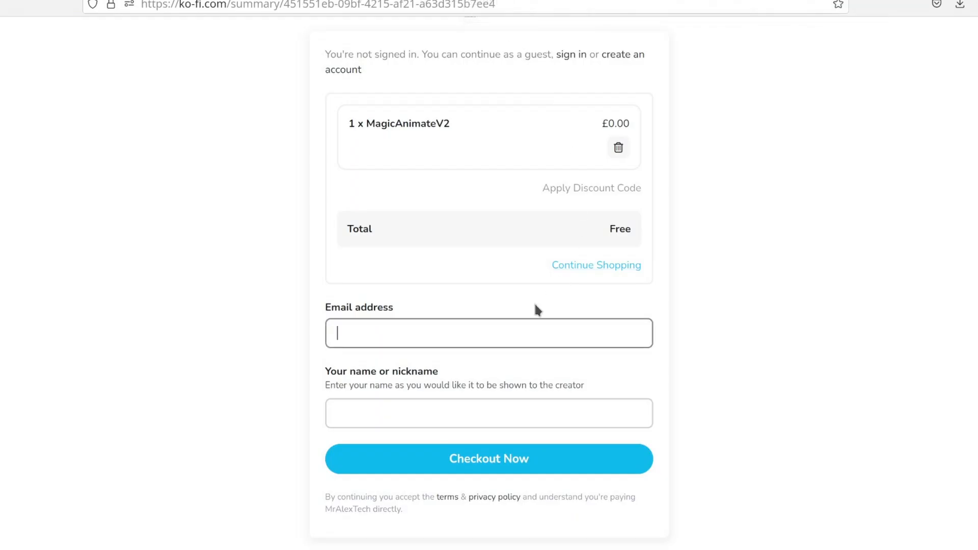
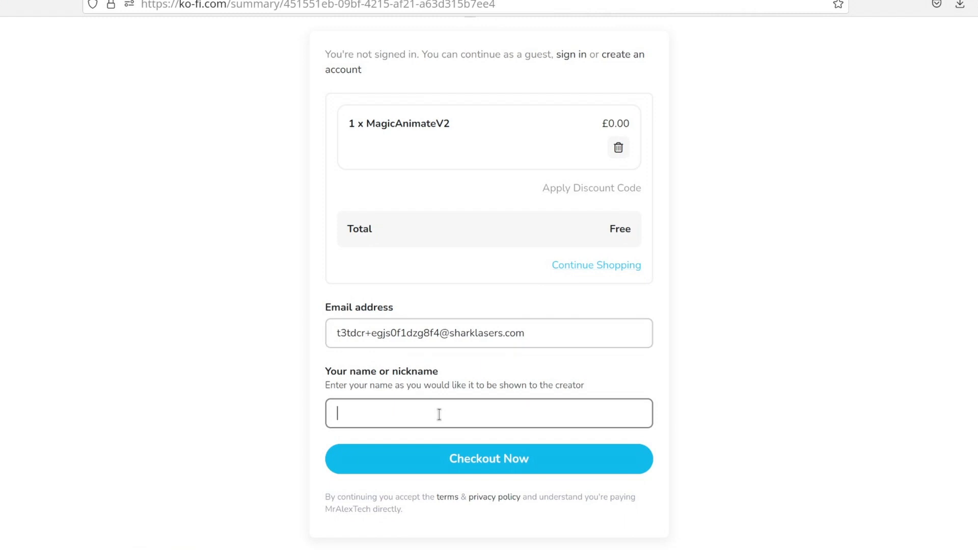
pyautogui.write('xx')
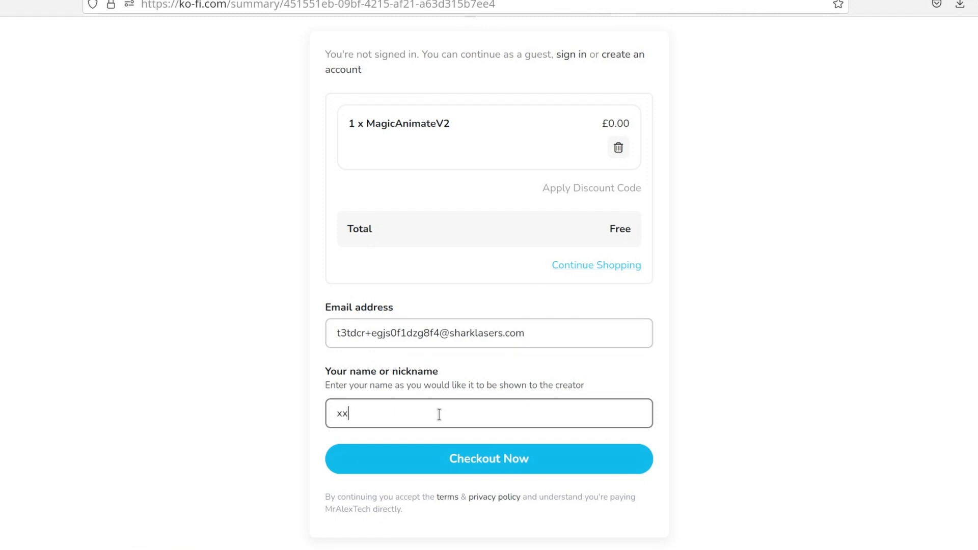
pyautogui.click(489, 458)
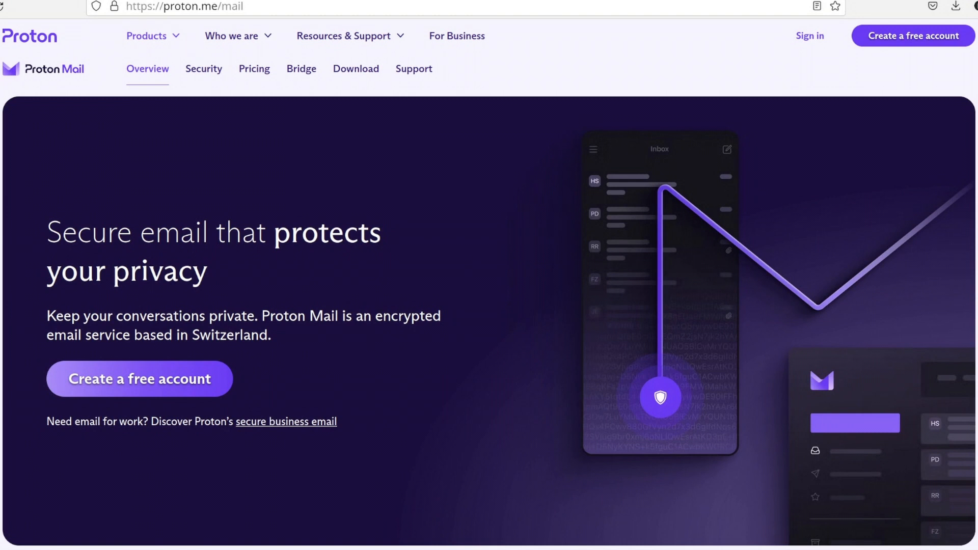
pyautogui.scroll(-3)
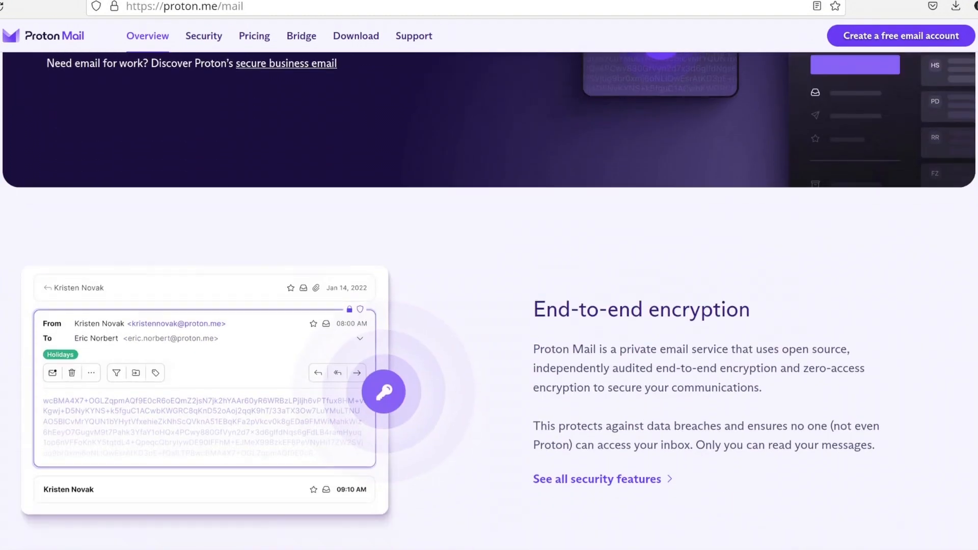
pyautogui.scroll(-3)
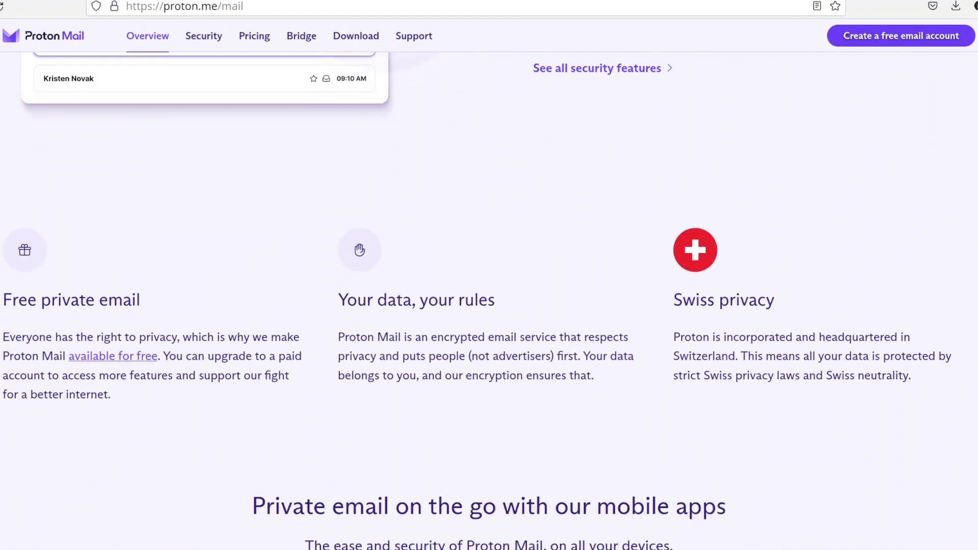
pyautogui.scroll(-3)
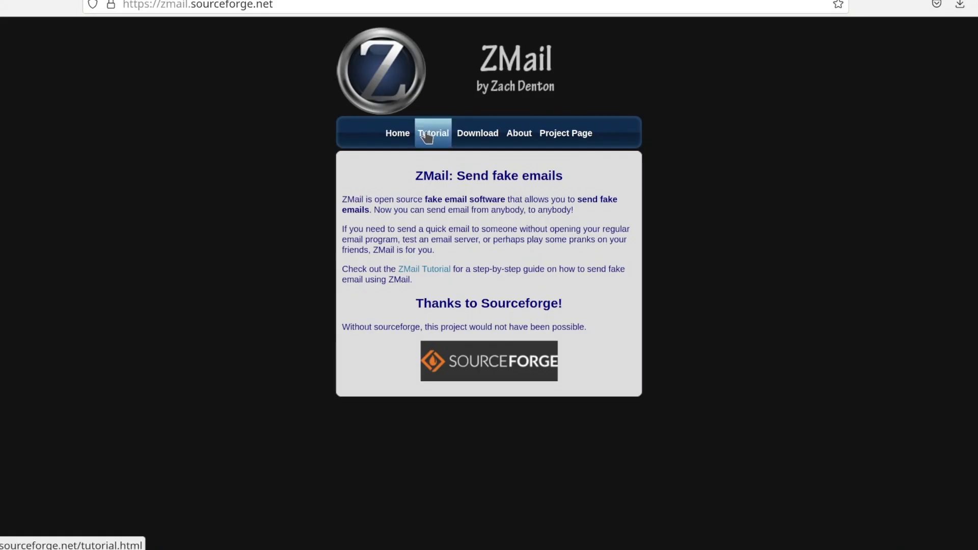
# Read the ZMail Tutorial page through its fake-email steps to the success result.
pyautogui.click(432, 133)
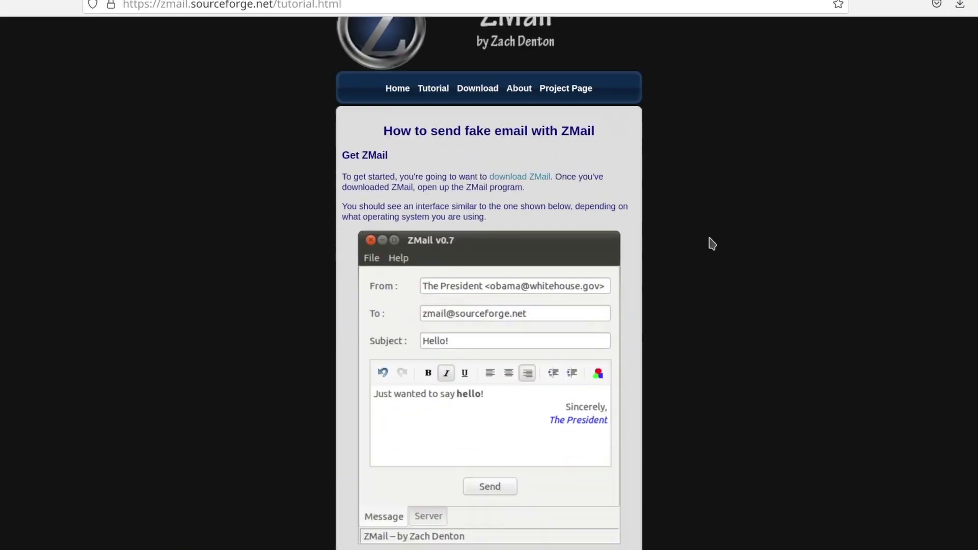
pyautogui.scroll(-3)
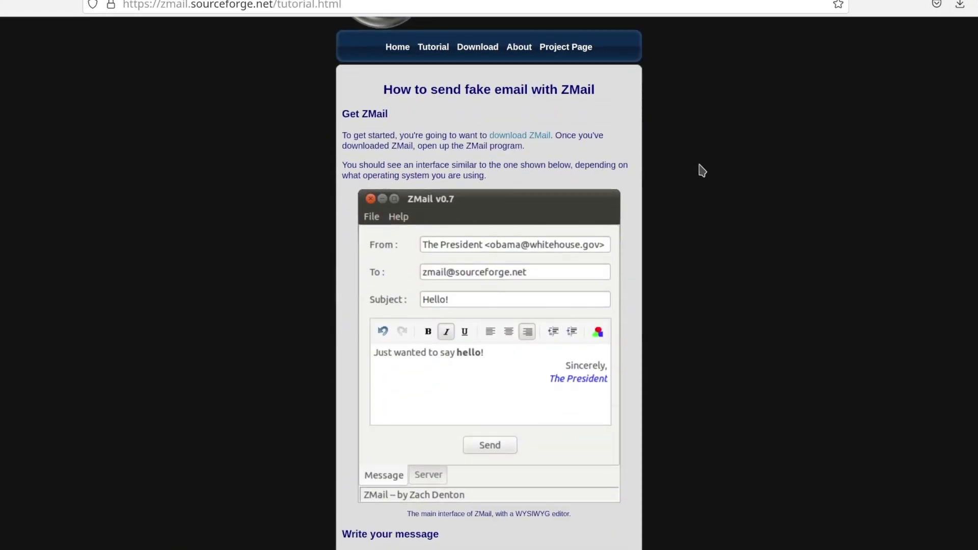
pyautogui.scroll(-3)
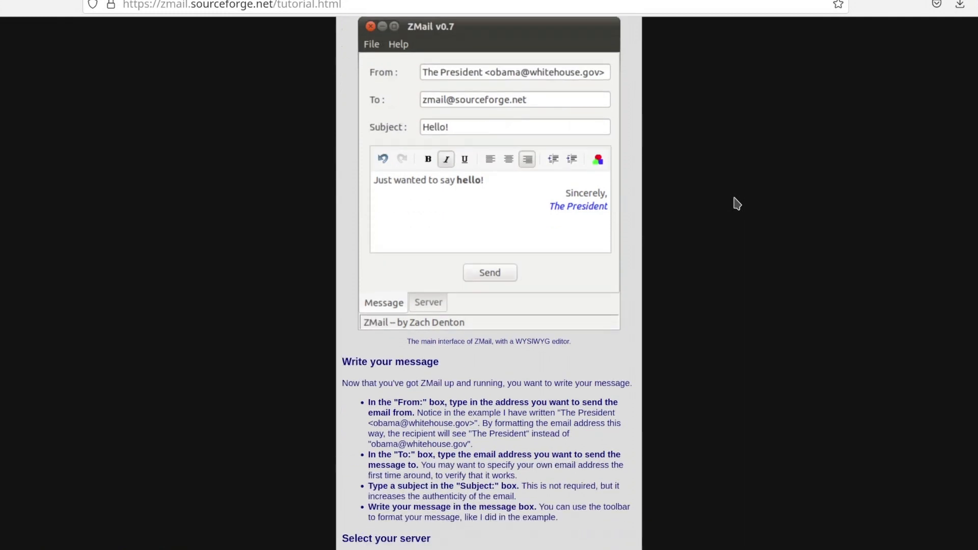
pyautogui.scroll(-3)
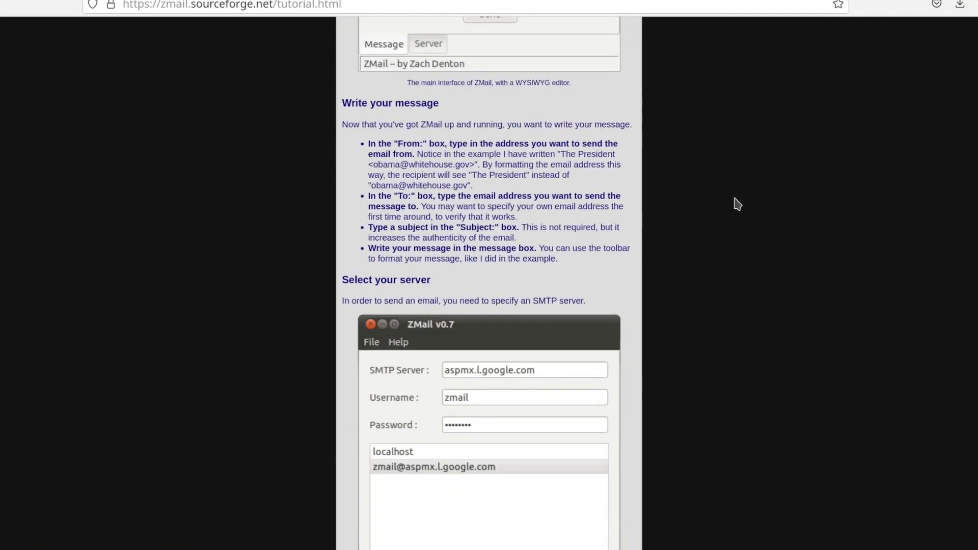
pyautogui.scroll(-3)
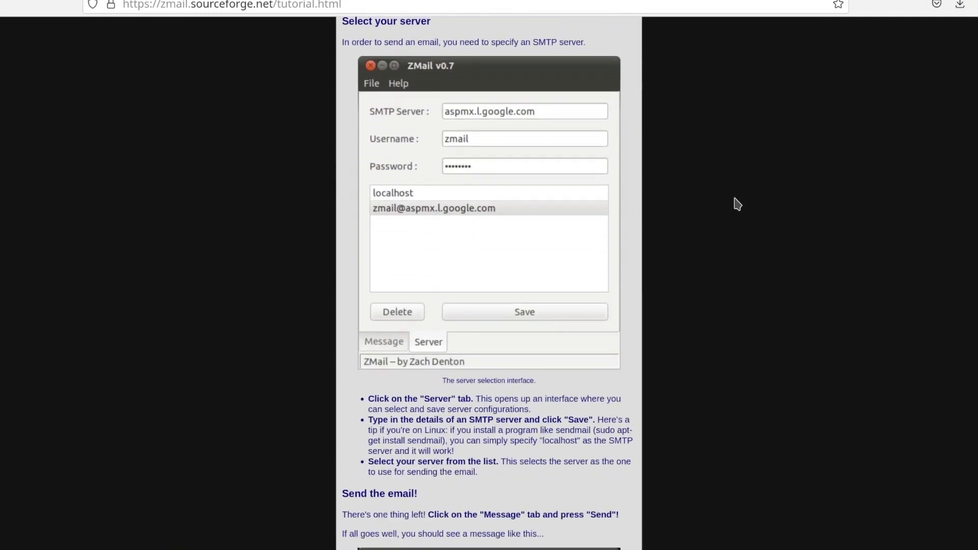
pyautogui.scroll(-3)
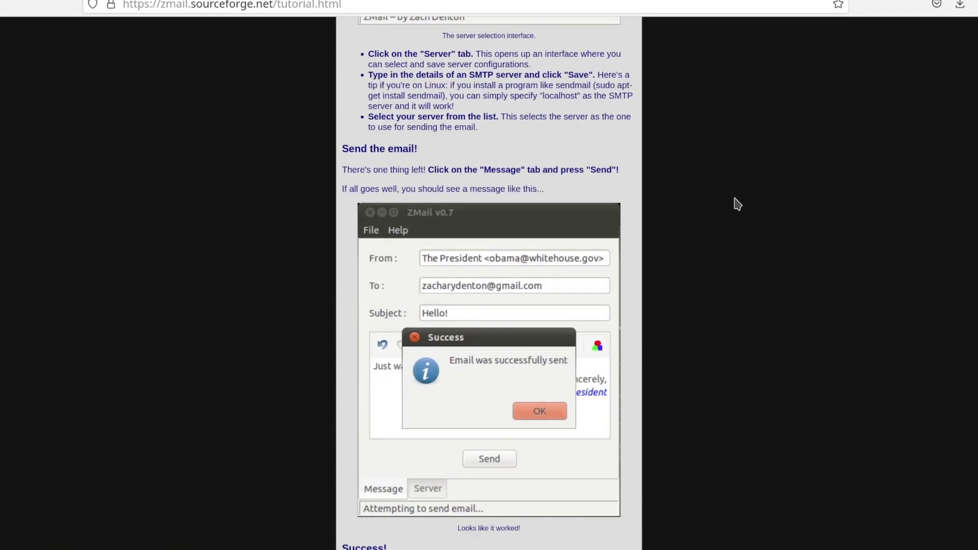
pyautogui.scroll(-3)
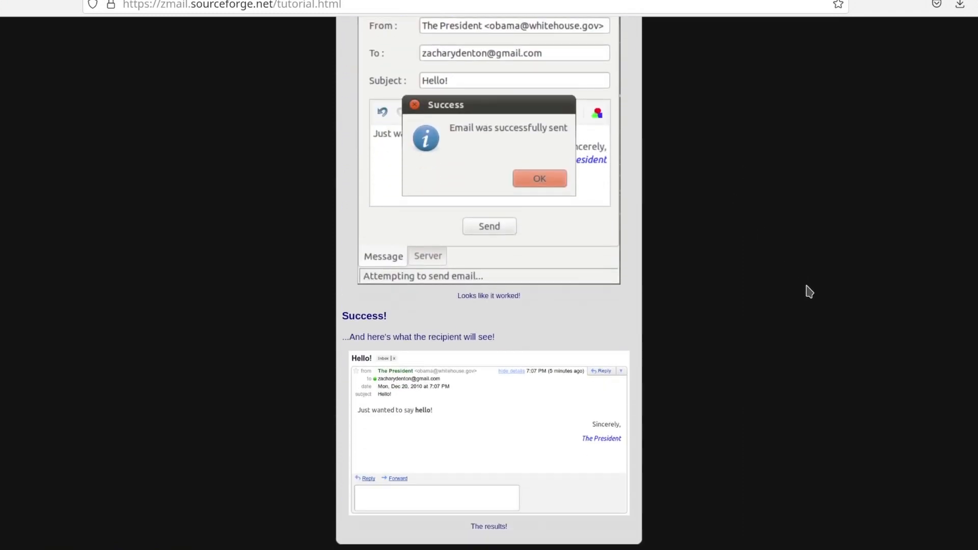
pyautogui.scroll(3)
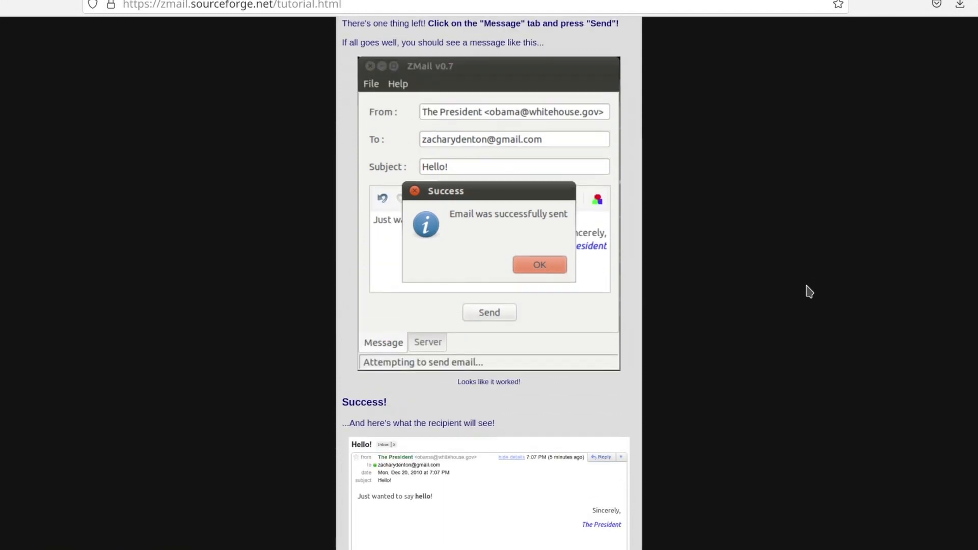
pyautogui.scroll(3)
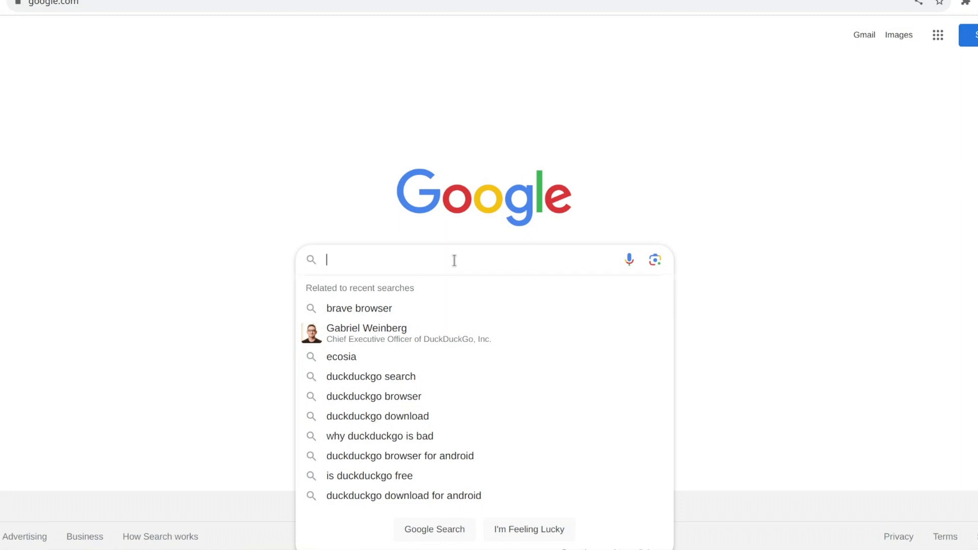
# Enter 'why onl' as the start of a Google search query.
pyautogui.write('why onl')
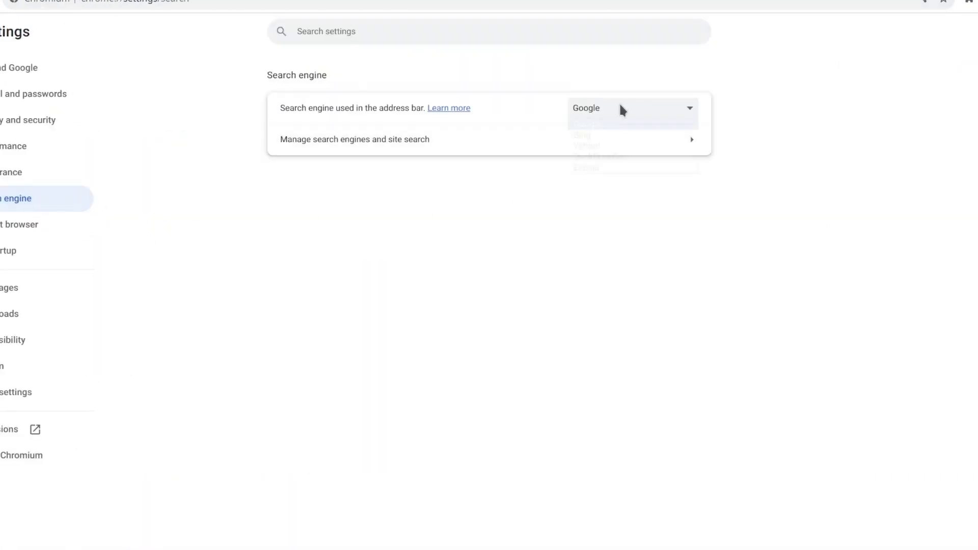
# Select DuckDuckGo as Chromium's address-bar search engine instead of Google.
pyautogui.click(632, 108)
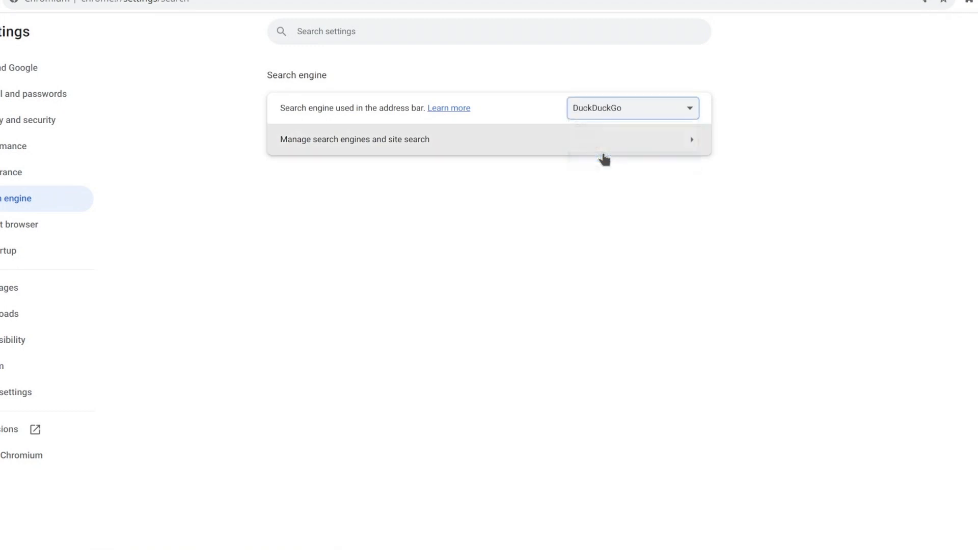